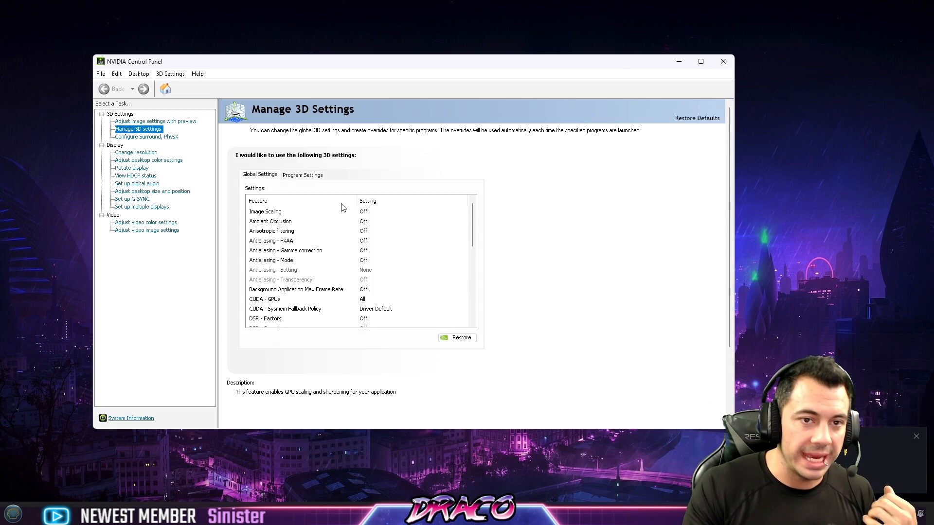
- Launch NVIDIA Control Panel via search and show the Change Resolution page (1920×1080, 240 Hz)
click(12, 513)
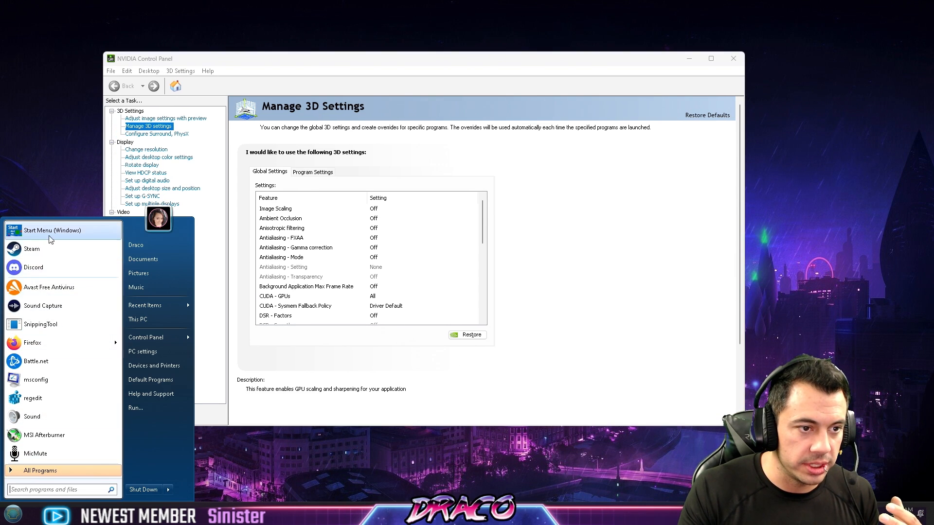
text(nvidi)
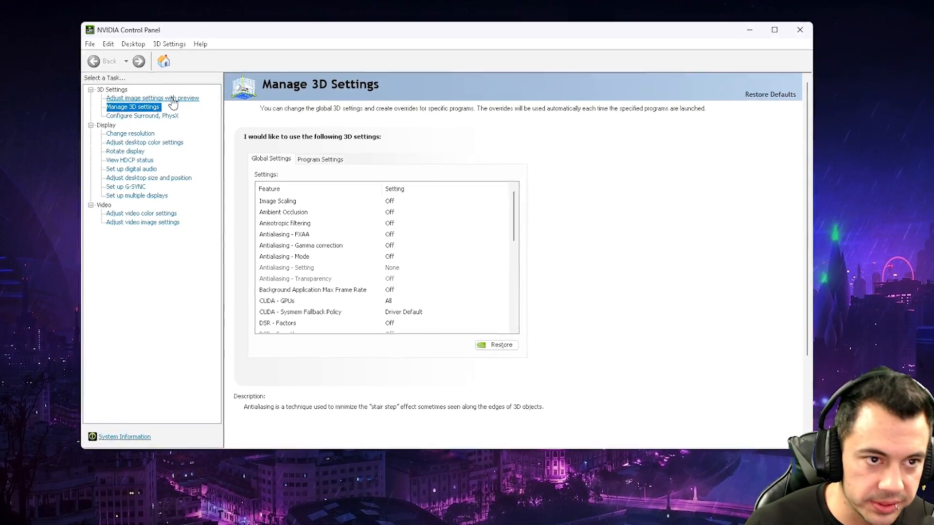
click(283, 210)
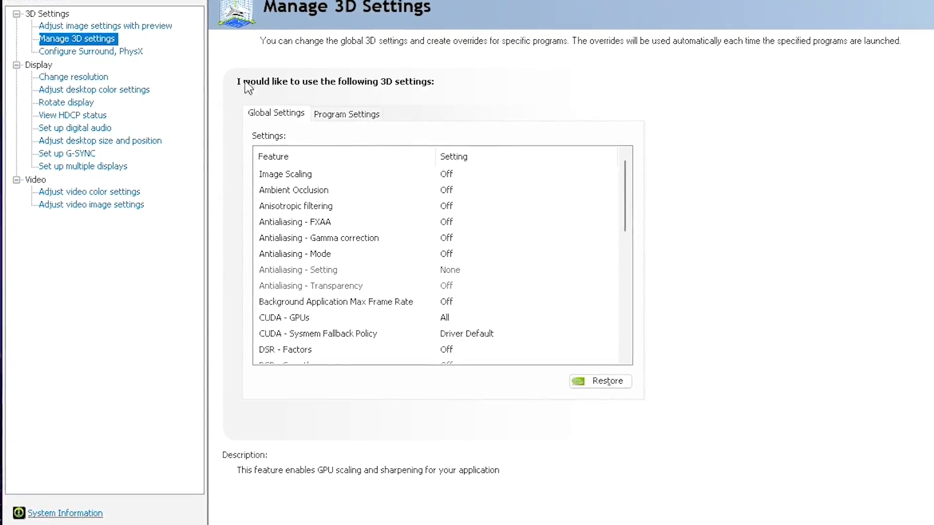
click(72, 73)
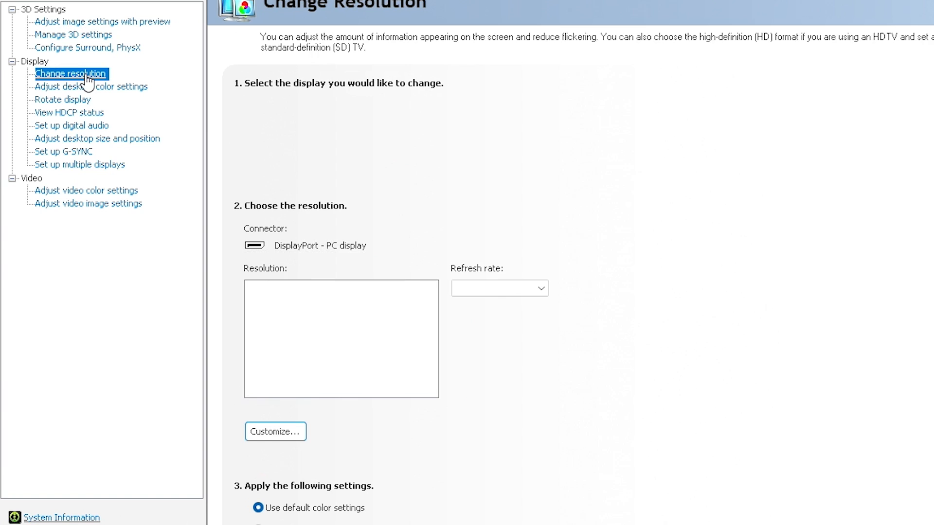
click(70, 73)
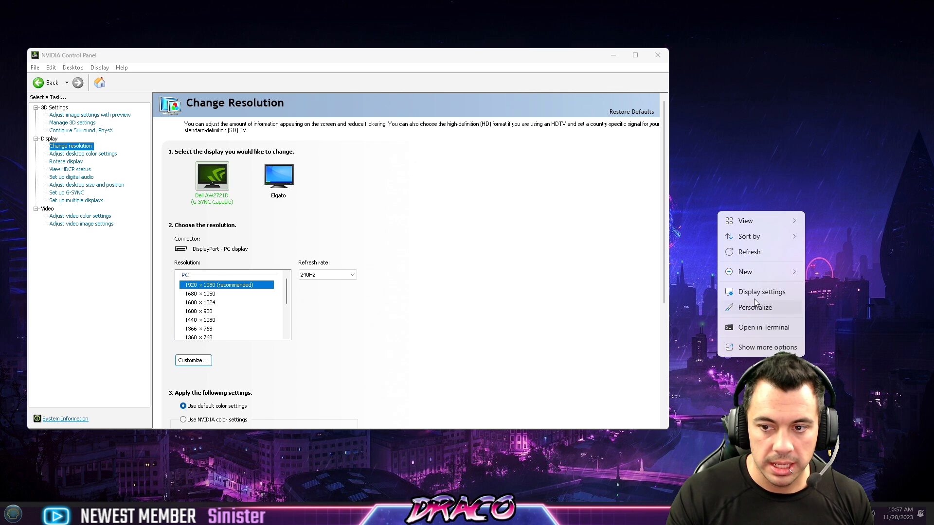
click(761, 292)
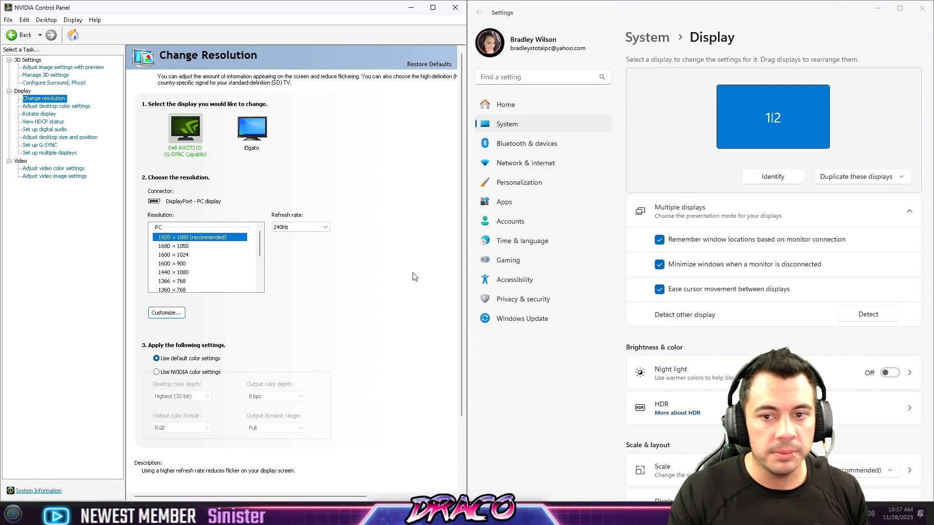
scroll(down, 3)
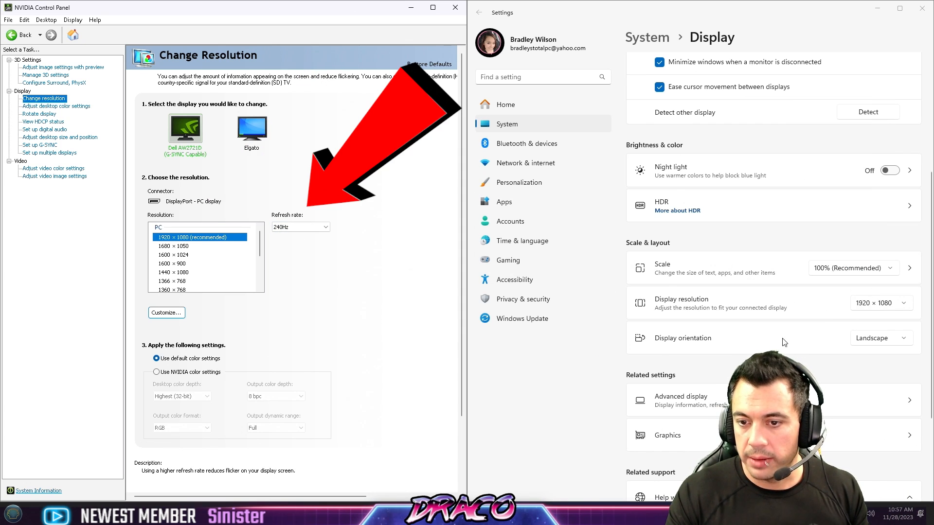
click(682, 400)
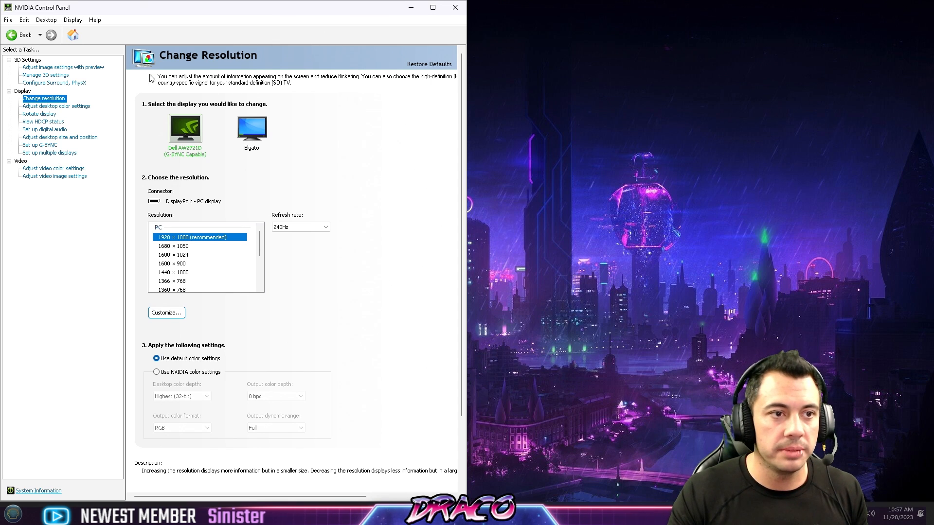
- Go back to Manage 3D Settings and show the Image Scaling description
click(46, 75)
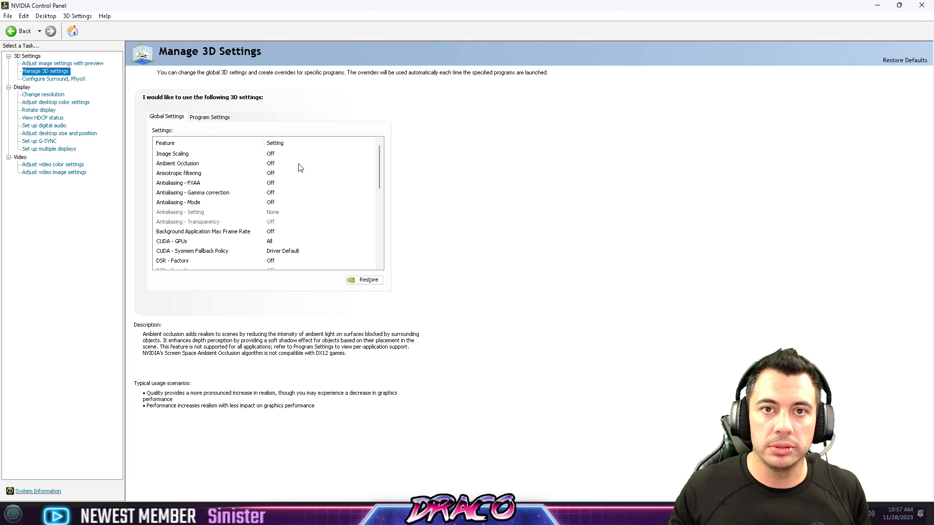
click(172, 154)
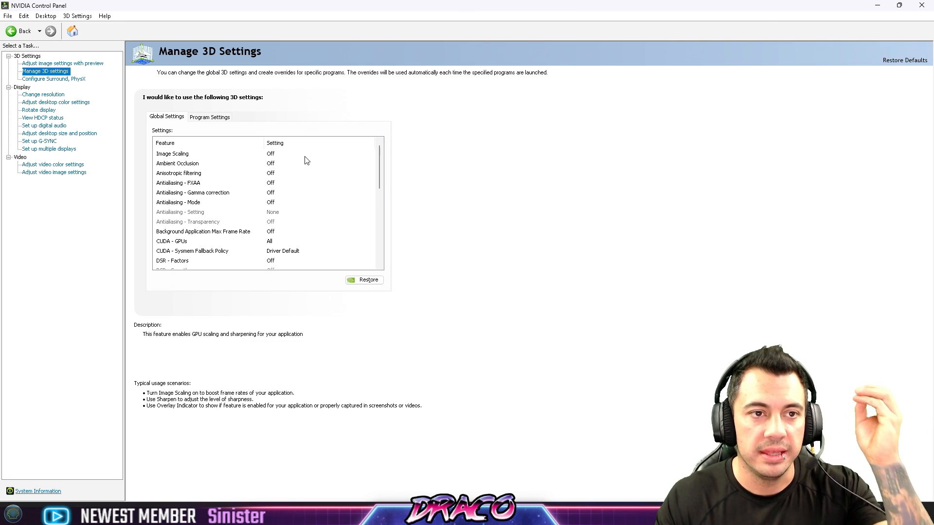
click(177, 163)
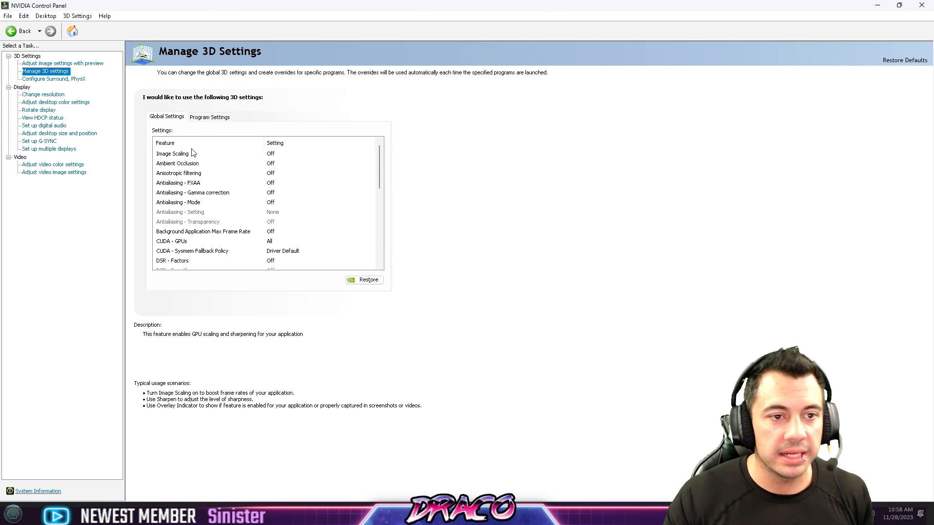
click(172, 153)
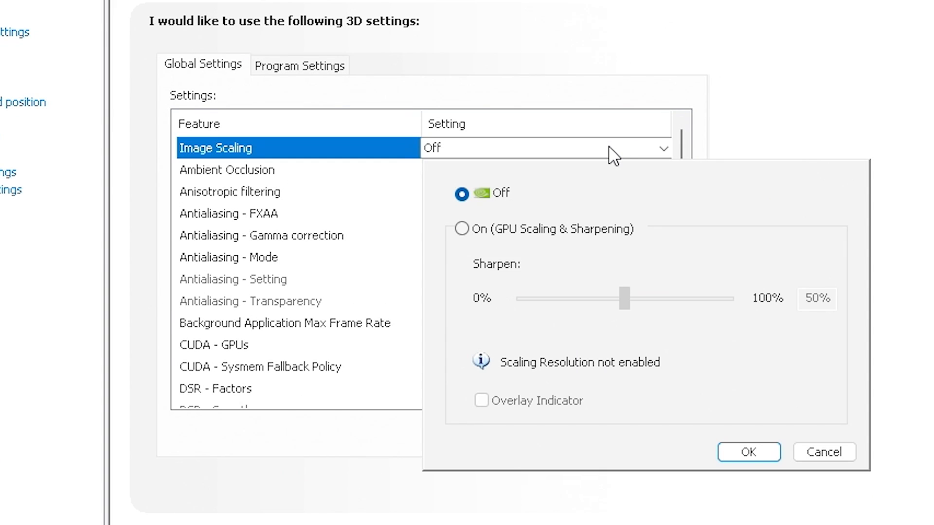
mouse_move(646, 251)
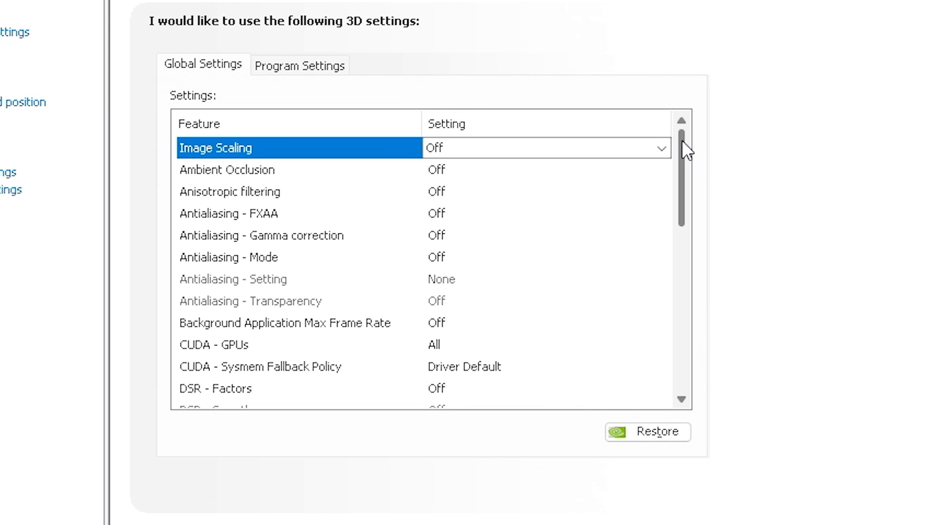
mouse_move(685, 156)
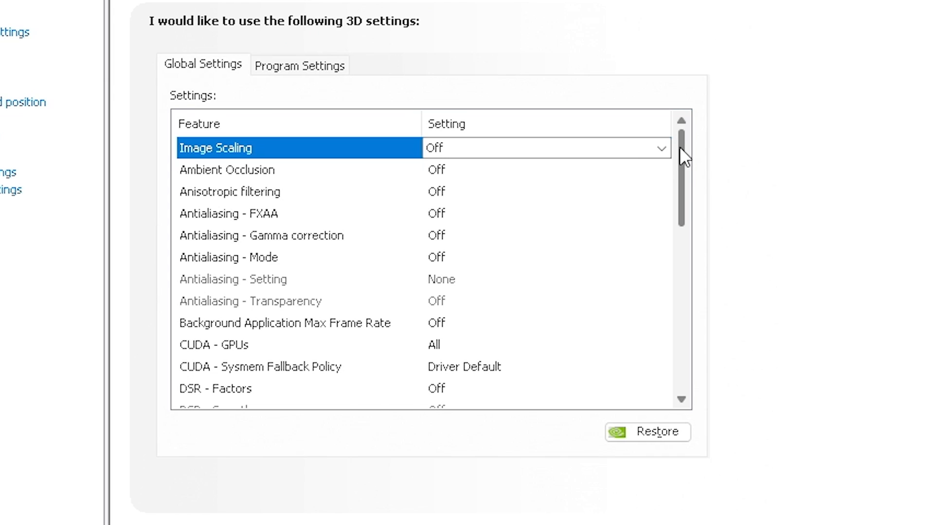
mouse_move(373, 182)
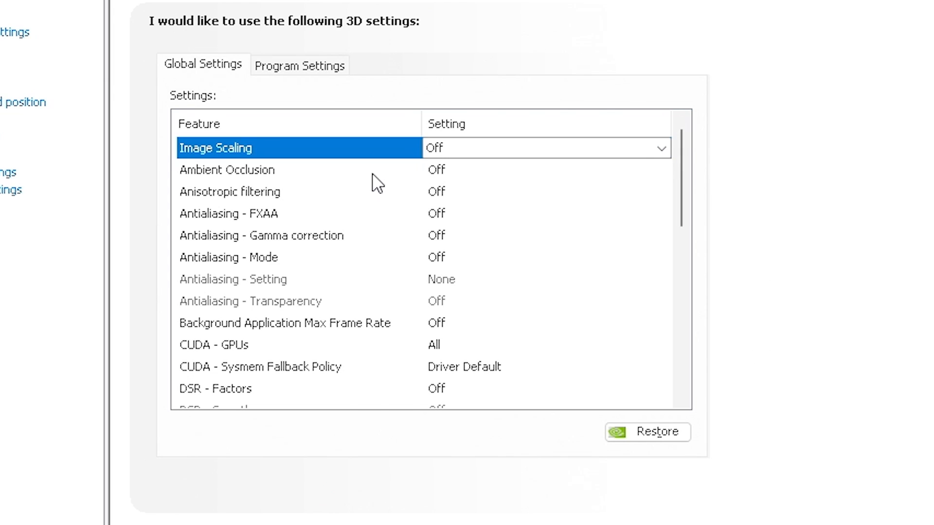
mouse_move(350, 213)
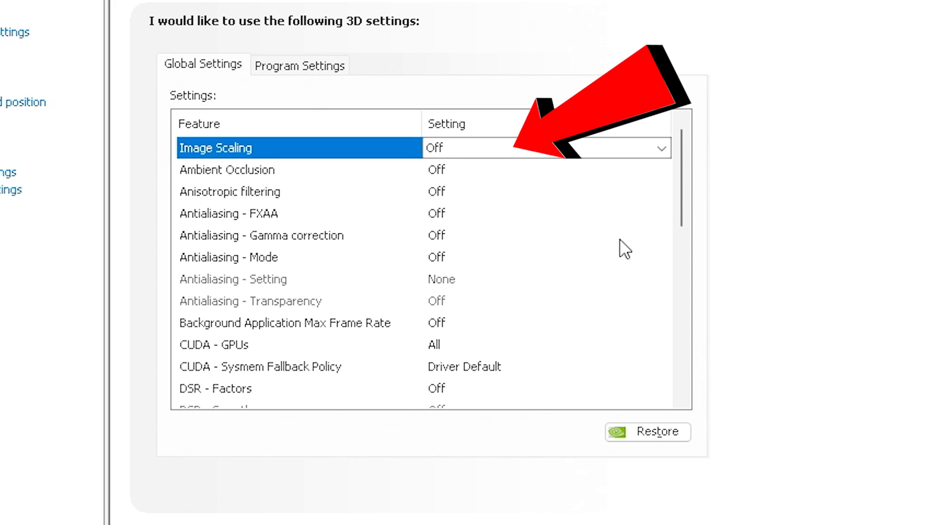
mouse_move(648, 254)
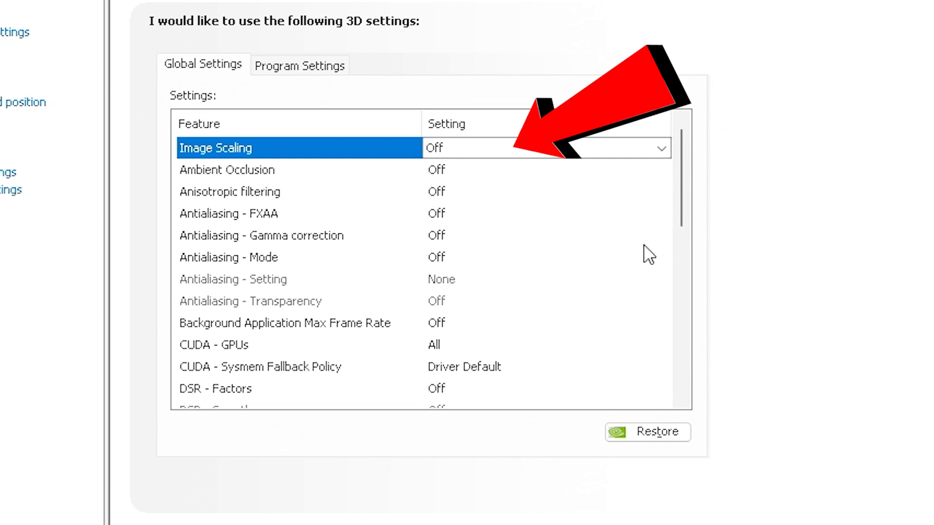
mouse_move(682, 200)
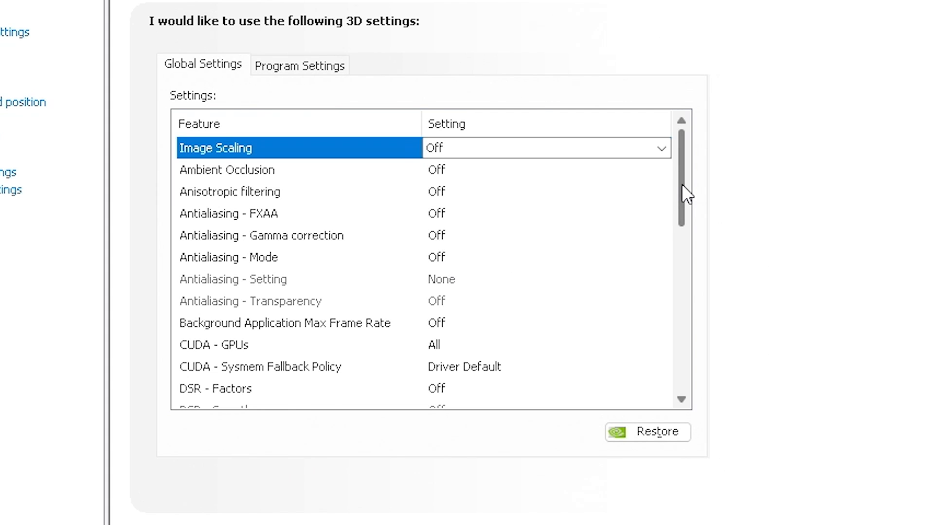
scroll(down, 3)
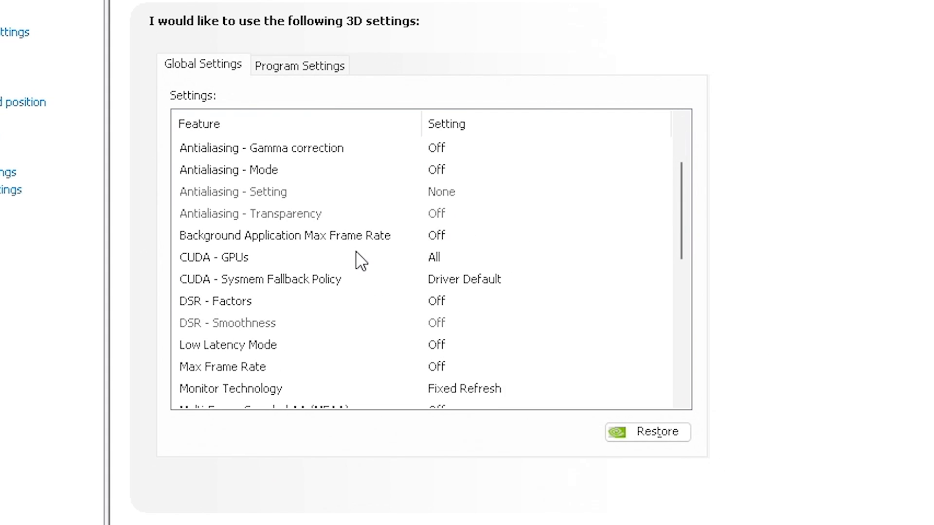
mouse_move(682, 205)
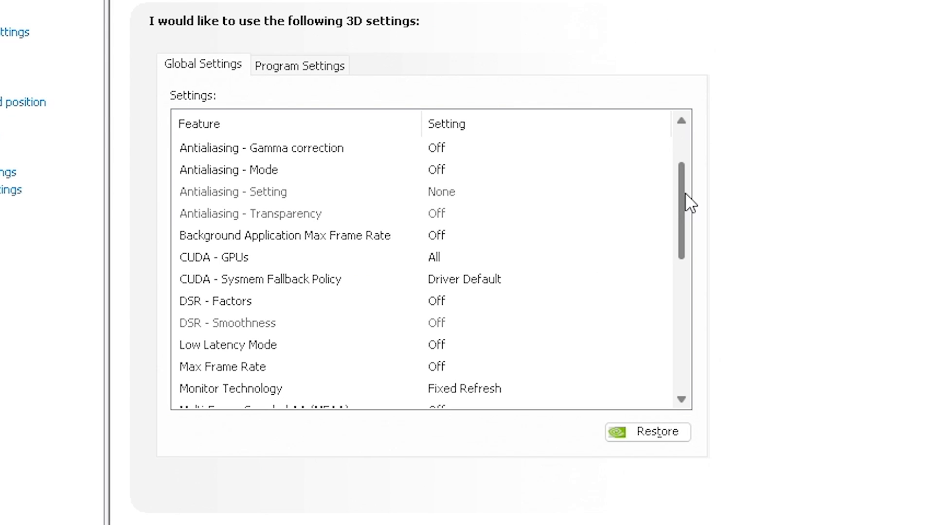
scroll(down, 3)
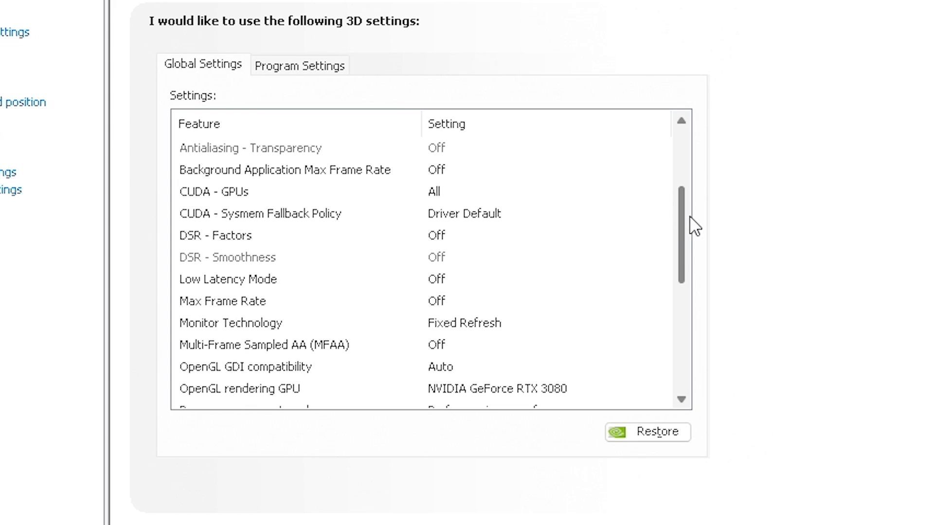
mouse_move(441, 207)
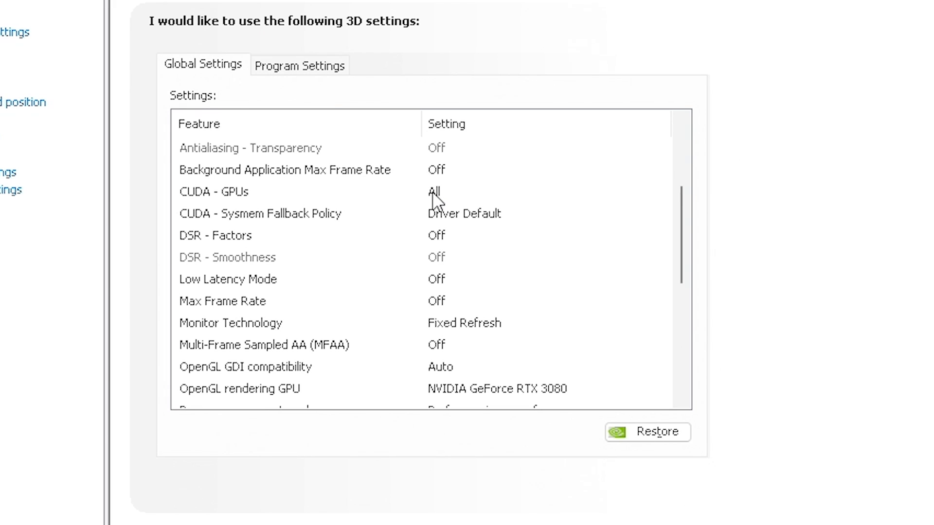
mouse_move(464, 227)
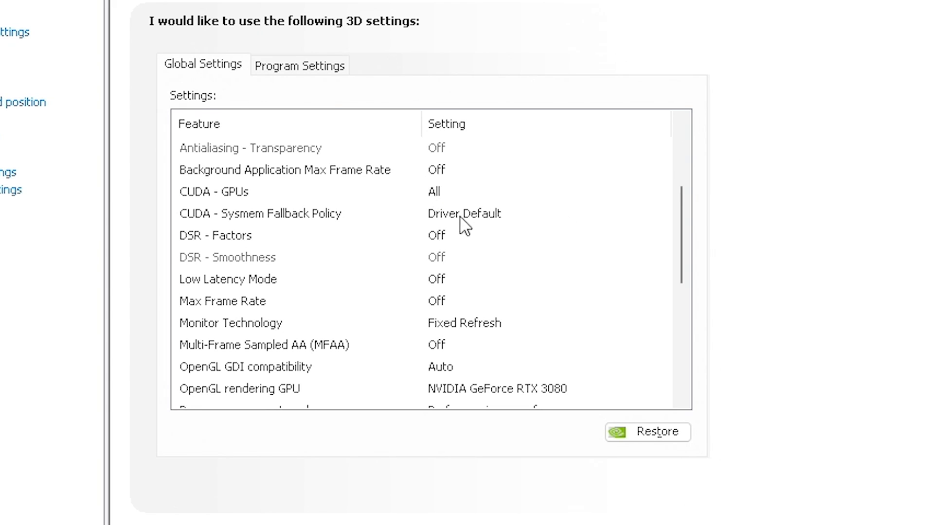
mouse_move(380, 244)
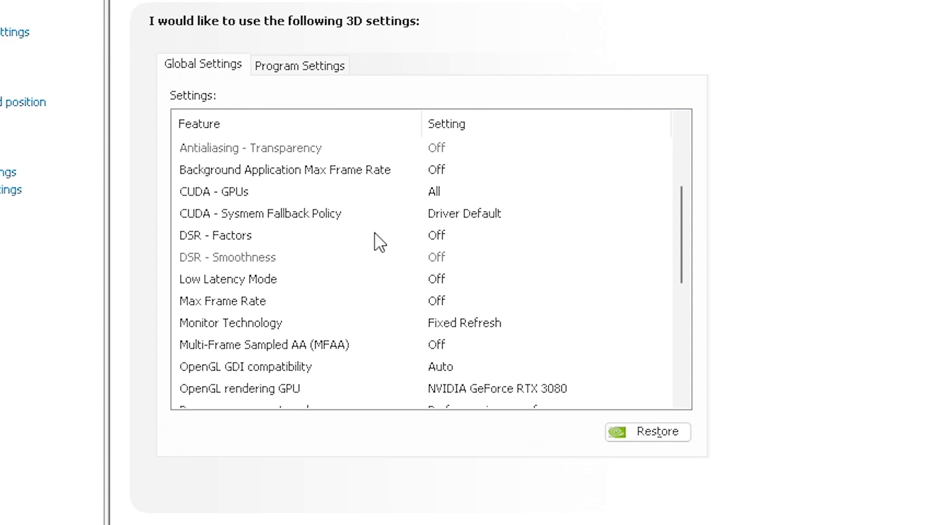
mouse_move(328, 233)
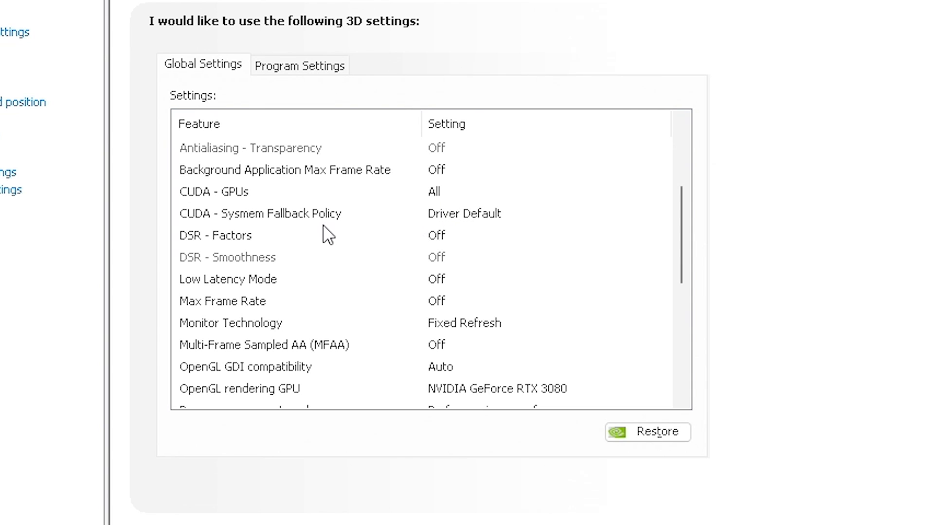
mouse_move(330, 234)
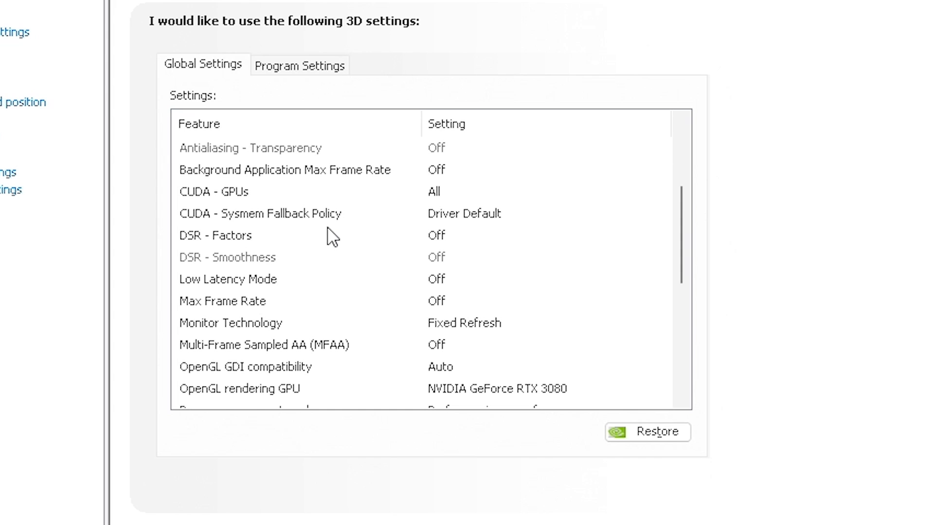
mouse_move(468, 248)
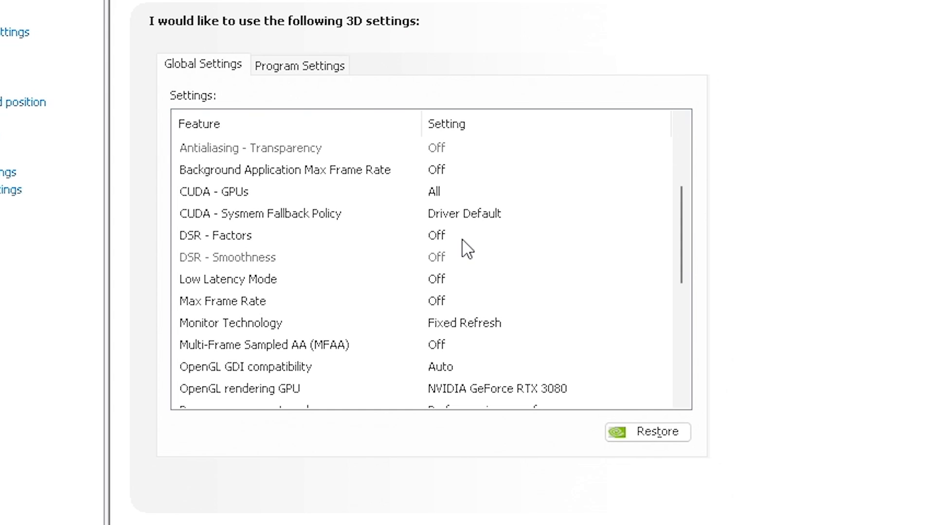
mouse_move(439, 311)
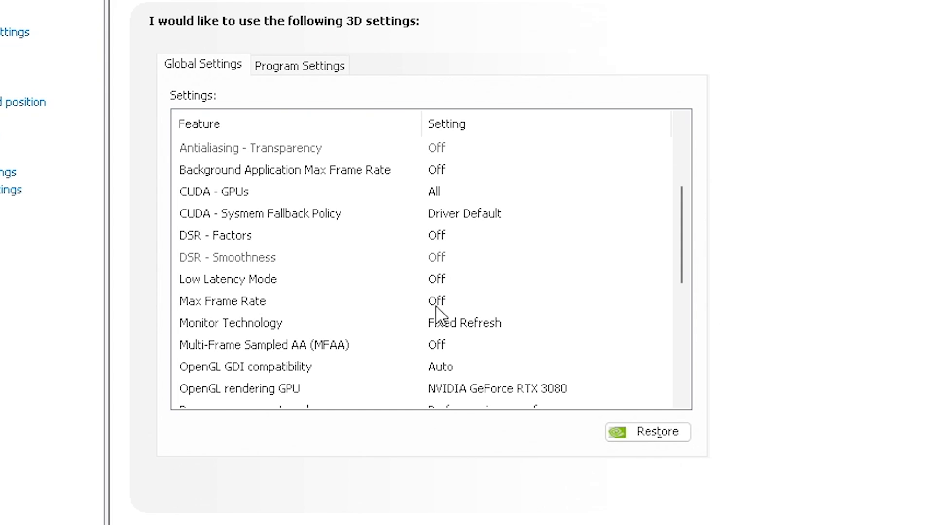
scroll(down, 3)
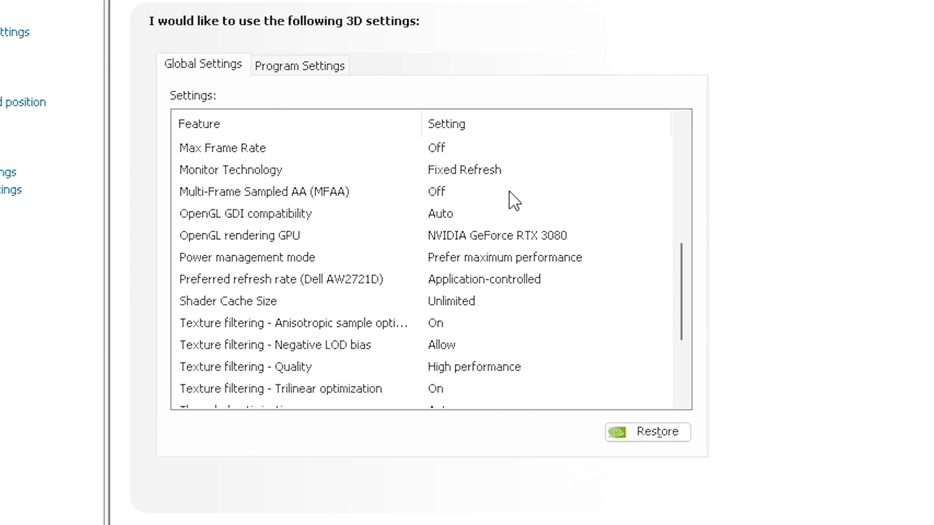
mouse_move(480, 182)
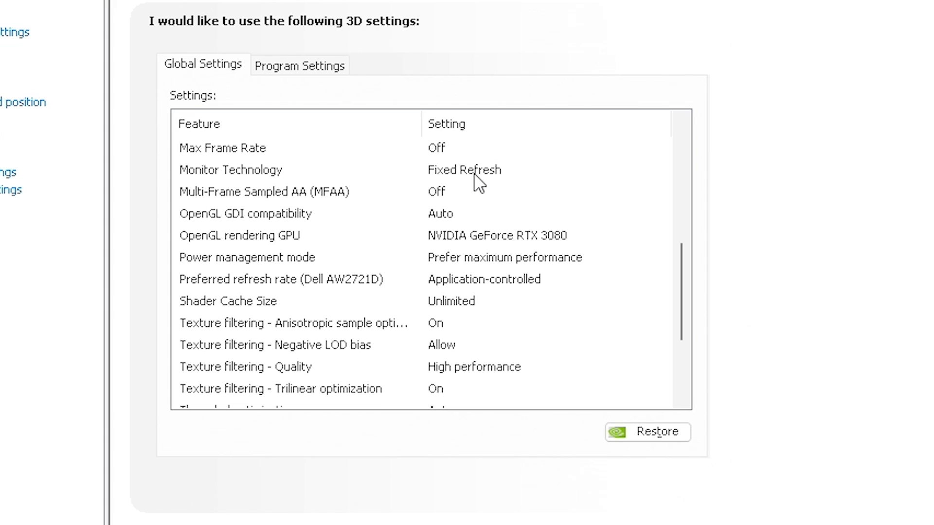
mouse_move(475, 185)
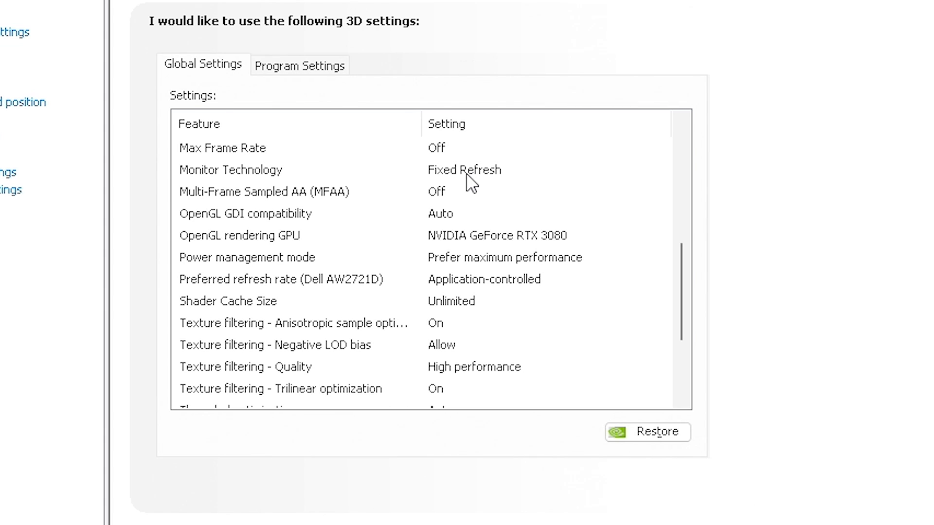
mouse_move(460, 206)
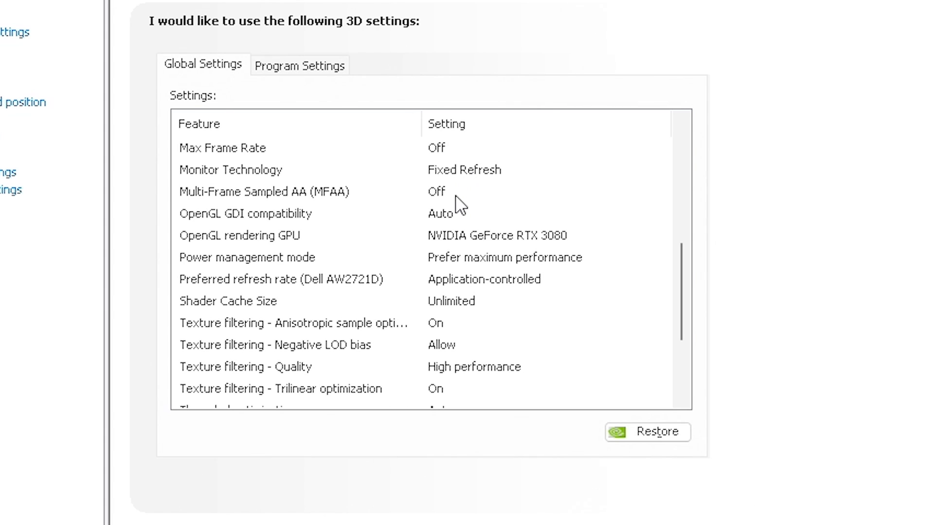
mouse_move(503, 253)
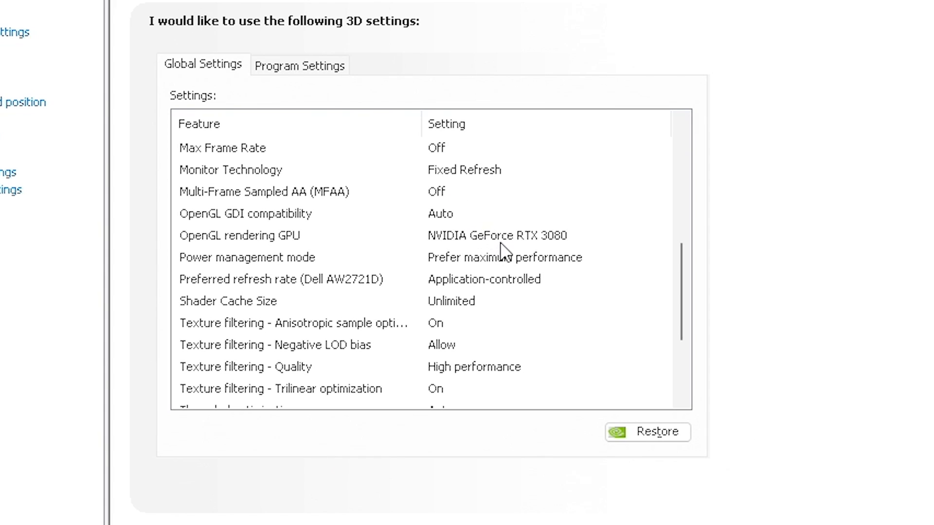
mouse_move(572, 247)
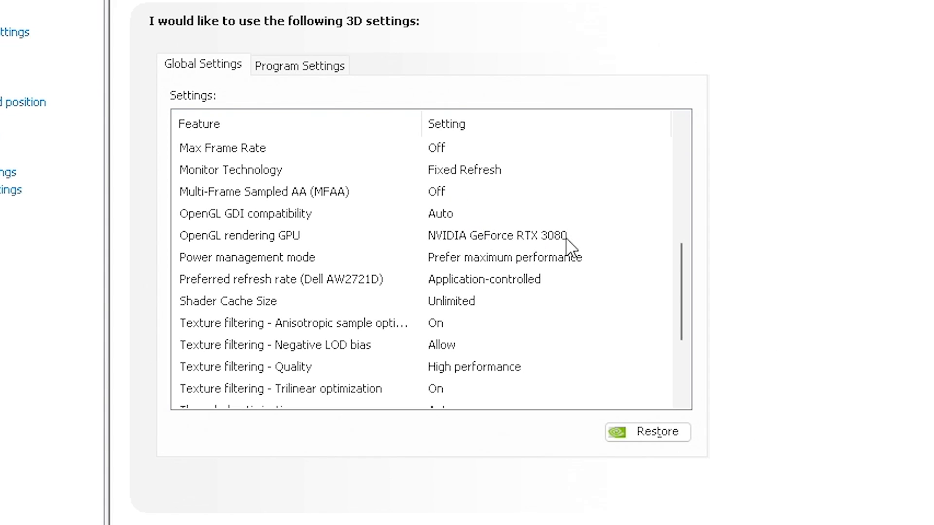
mouse_move(520, 272)
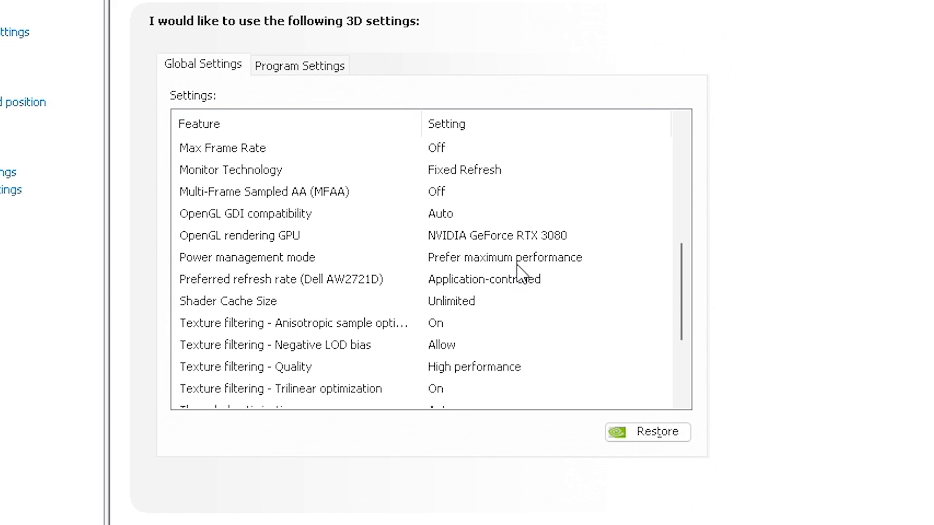
mouse_move(298, 266)
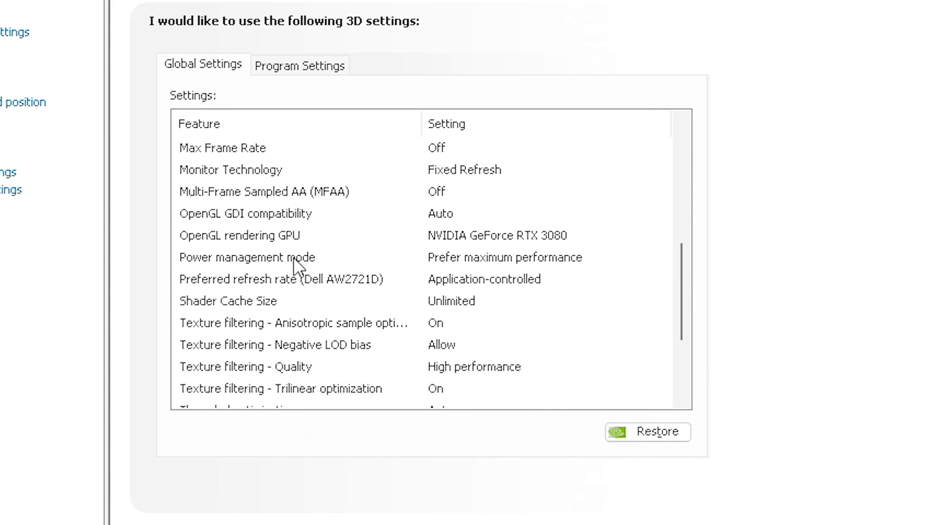
mouse_move(492, 271)
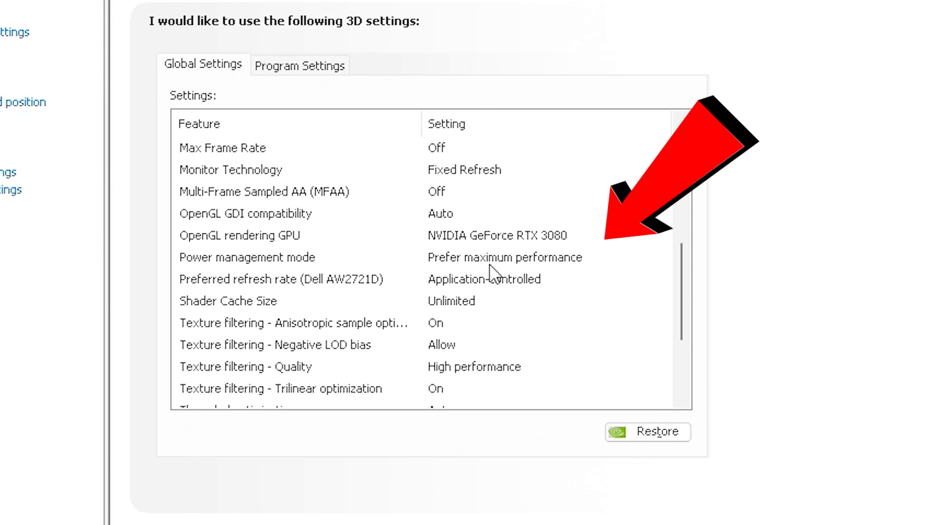
mouse_move(556, 315)
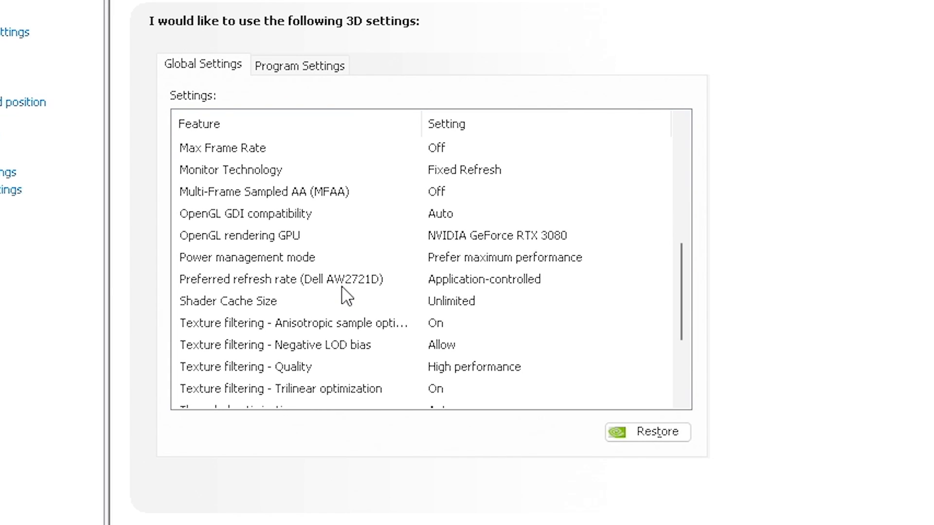
mouse_move(503, 291)
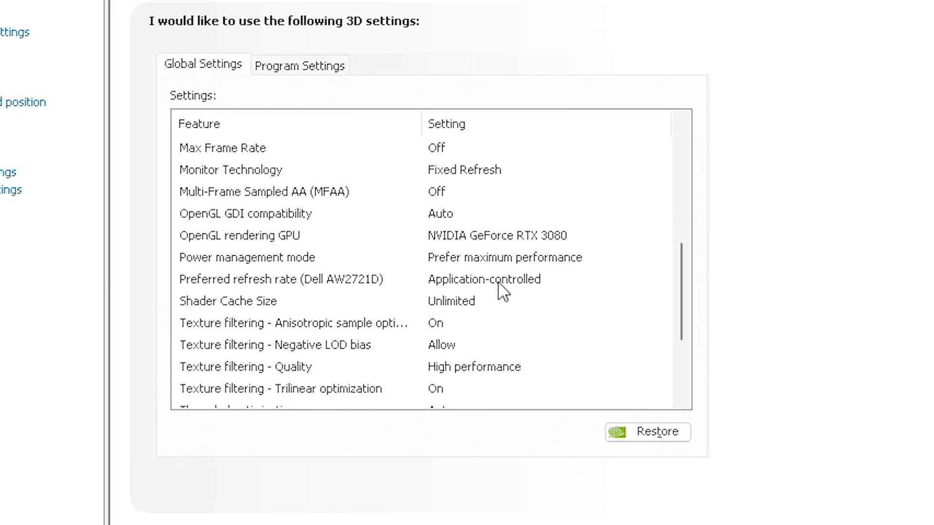
scroll(down, 3)
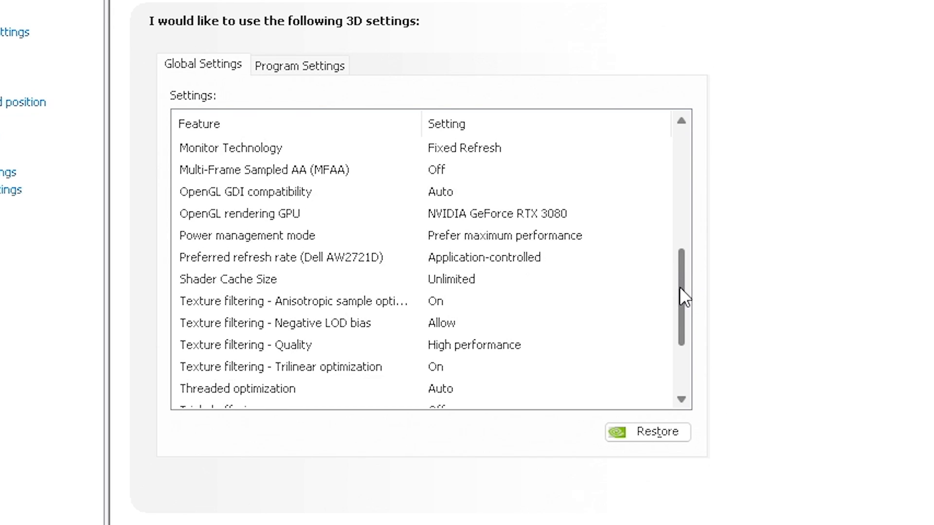
- Scroll the Global Settings list down to Texture filtering - Quality
scroll(down, 3)
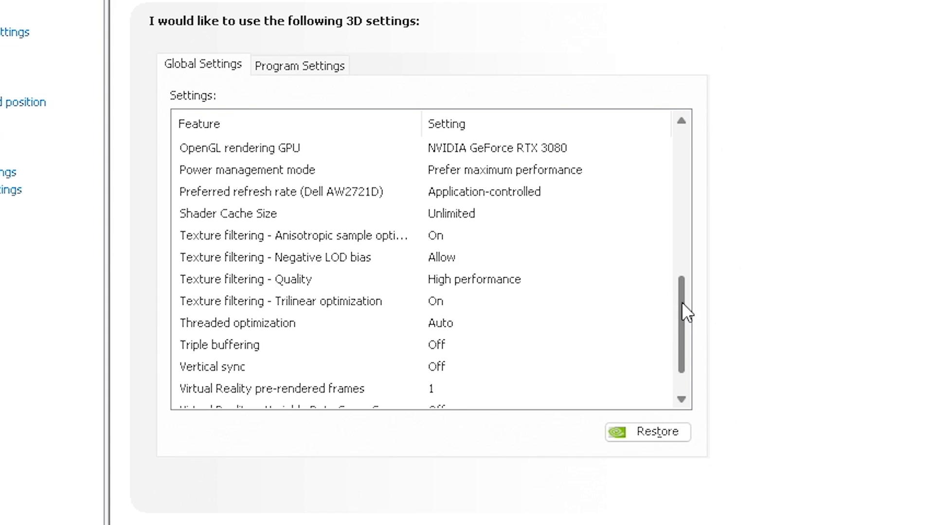
scroll(down, 3)
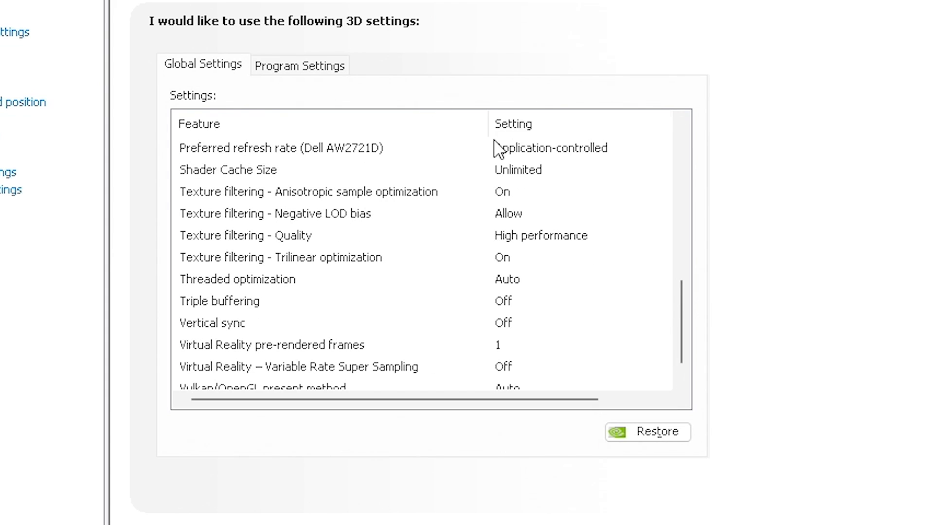
mouse_move(447, 212)
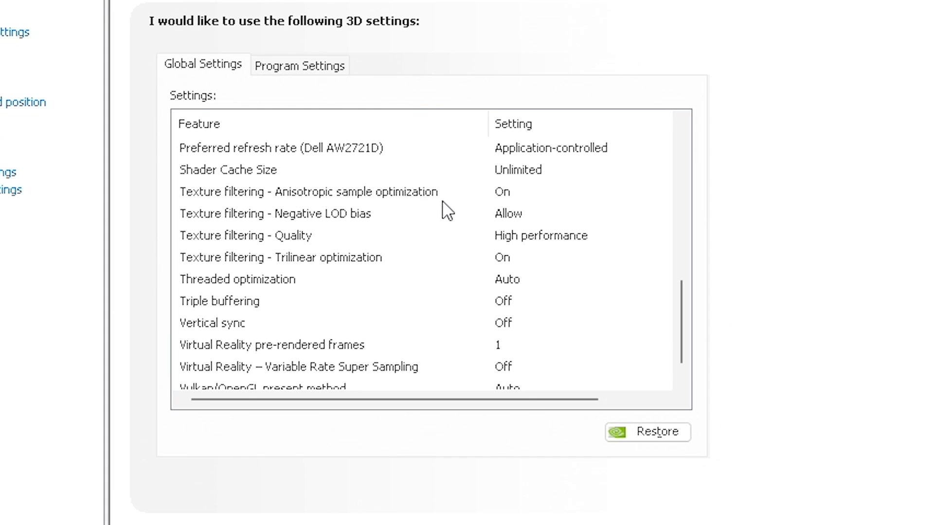
mouse_move(505, 199)
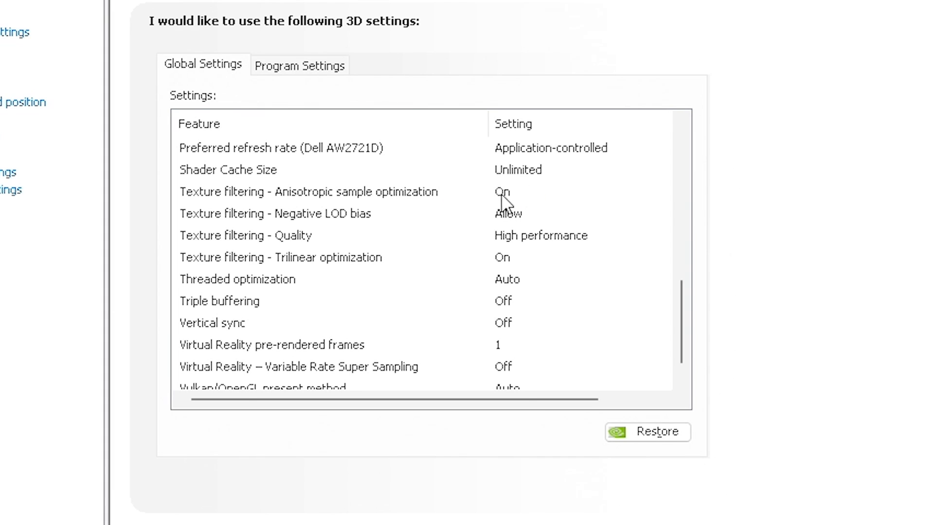
mouse_move(368, 274)
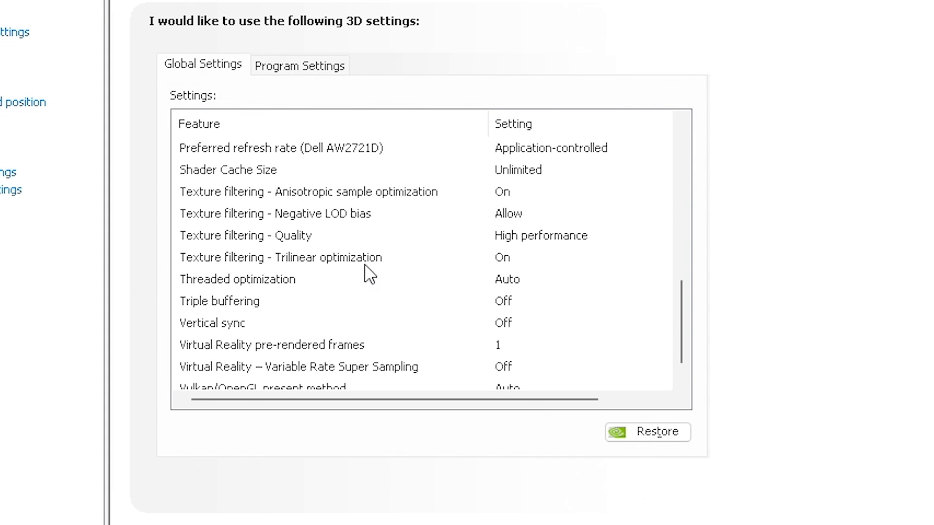
mouse_move(328, 245)
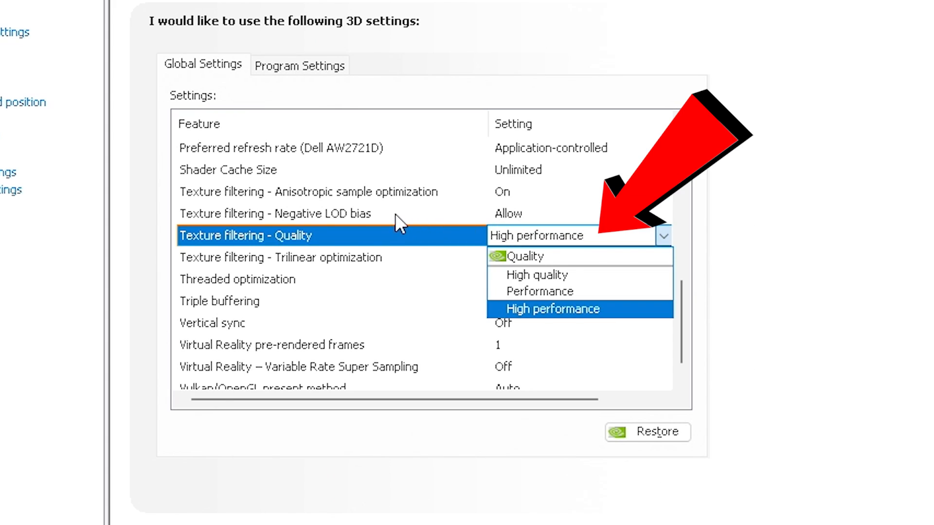
- Choose High performance for Texture filtering - Quality and scroll to the list's end
click(552, 310)
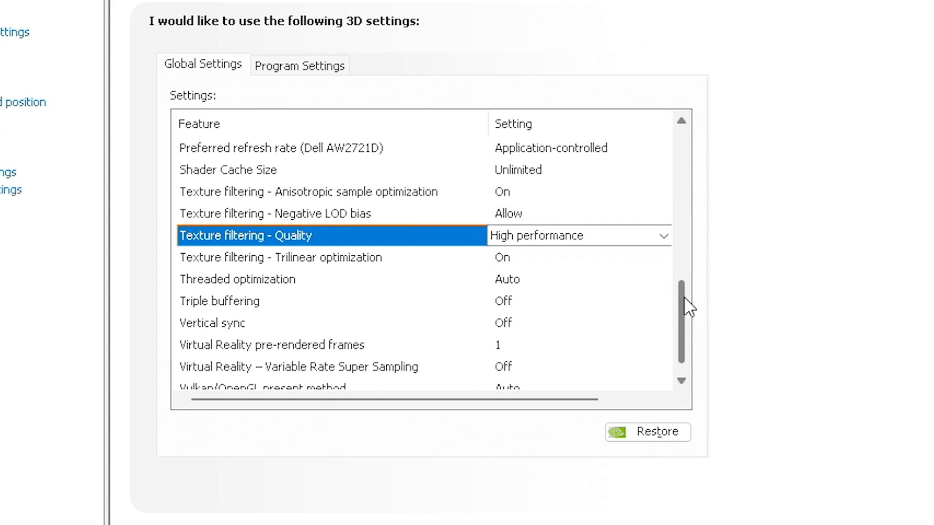
scroll(down, 3)
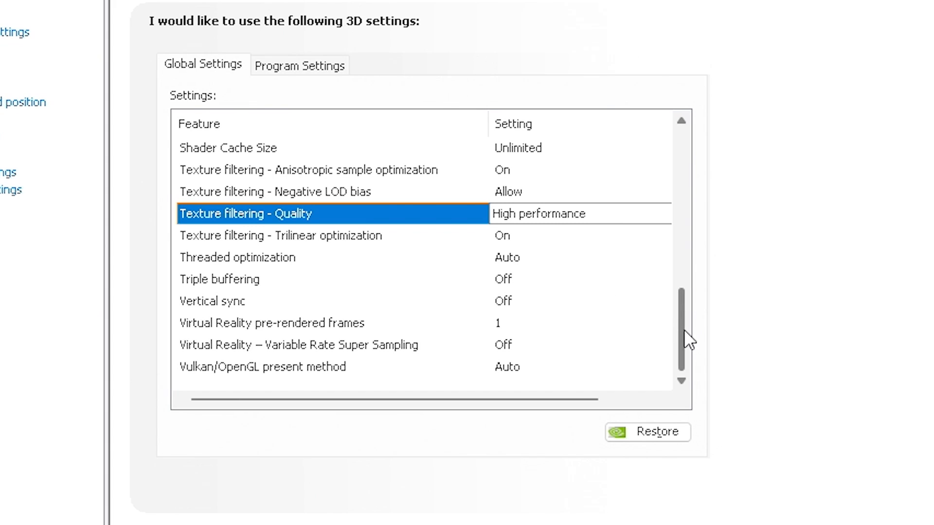
mouse_move(520, 313)
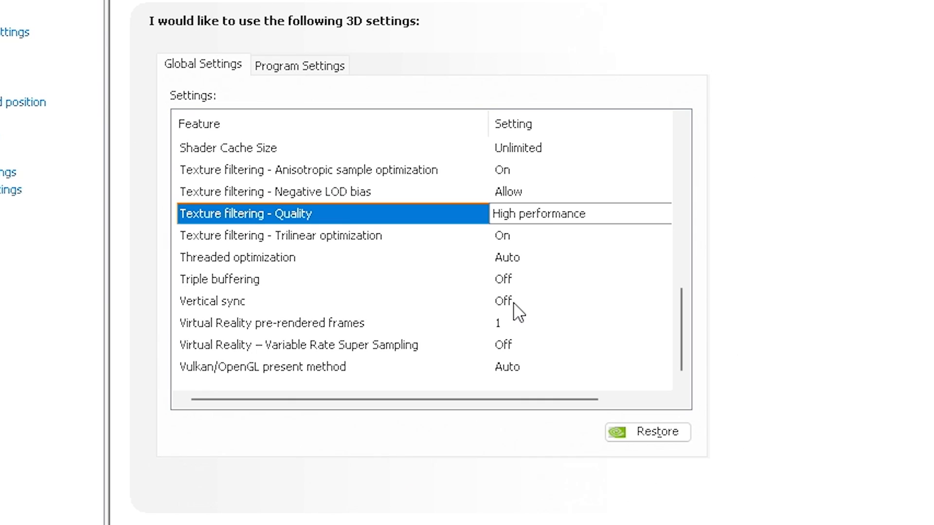
mouse_move(518, 350)
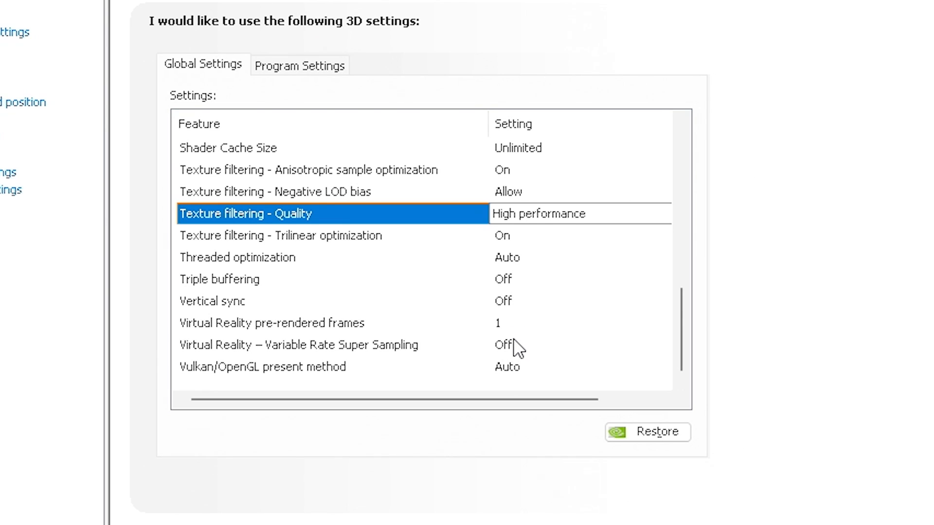
mouse_move(528, 377)
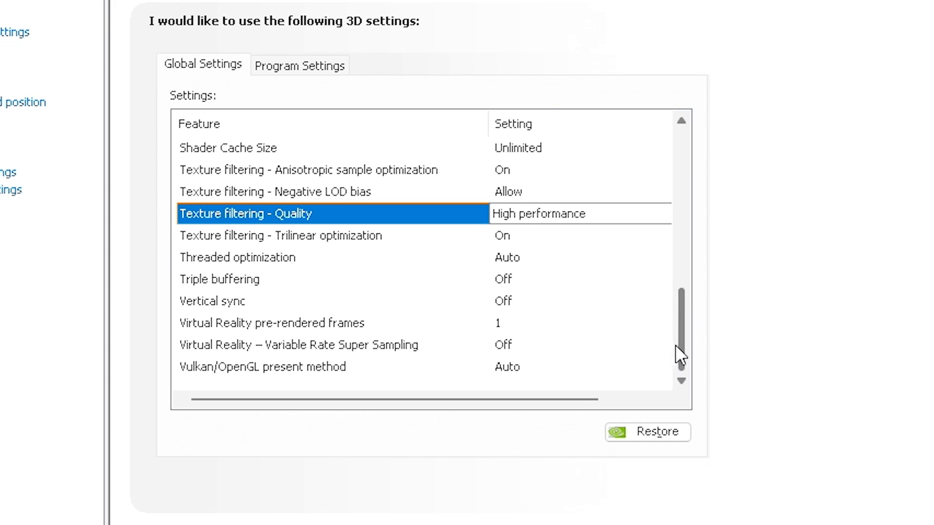
mouse_move(518, 315)
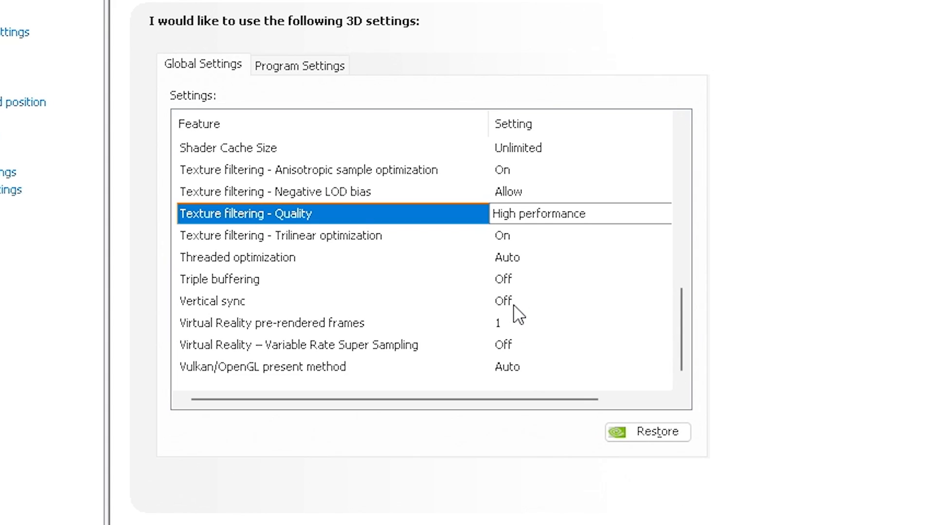
mouse_move(511, 357)
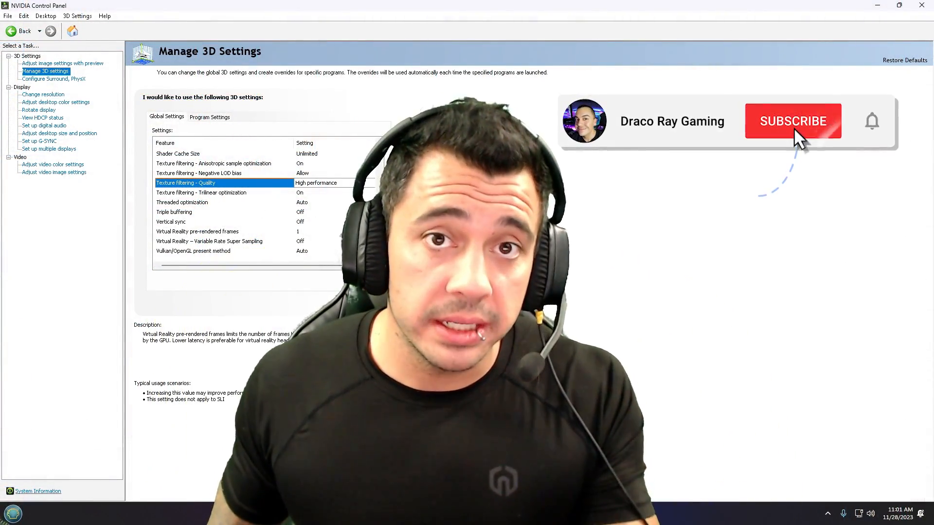
click(793, 121)
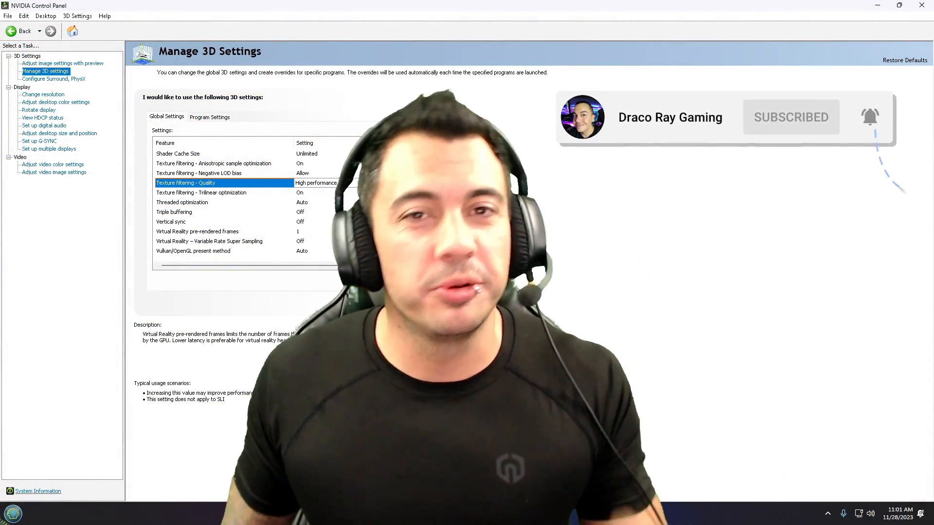